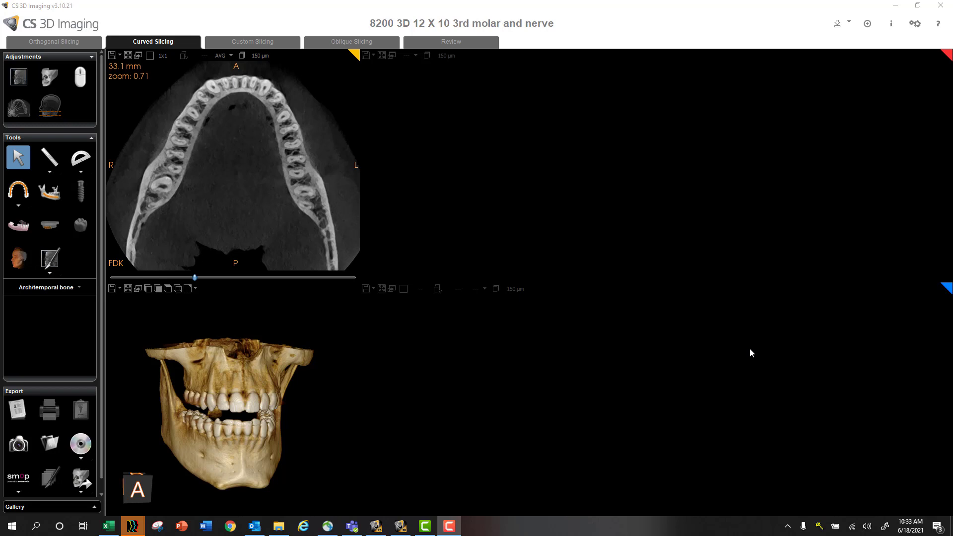
{"action": "mouse_move", "coordinate": [749, 348]}
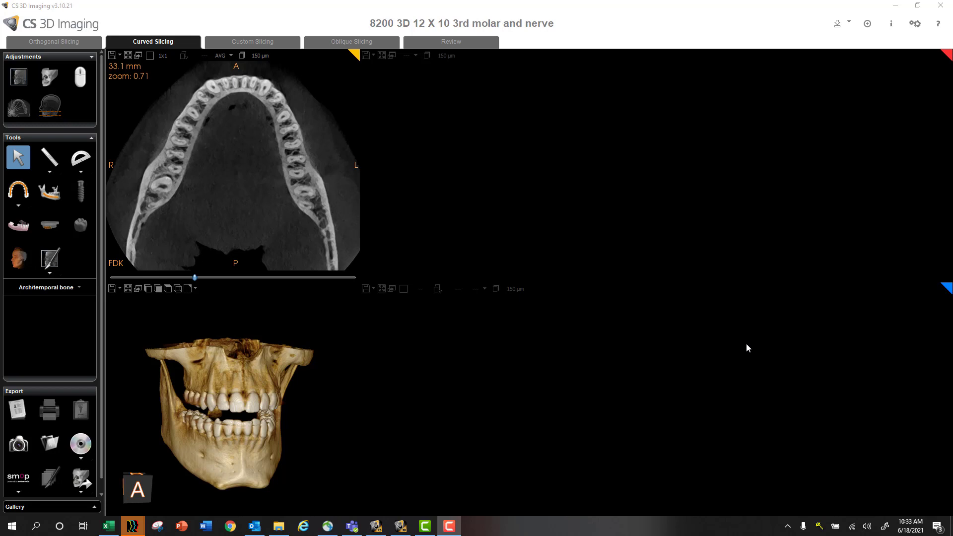
{"action": "mouse_move", "coordinate": [418, 352]}
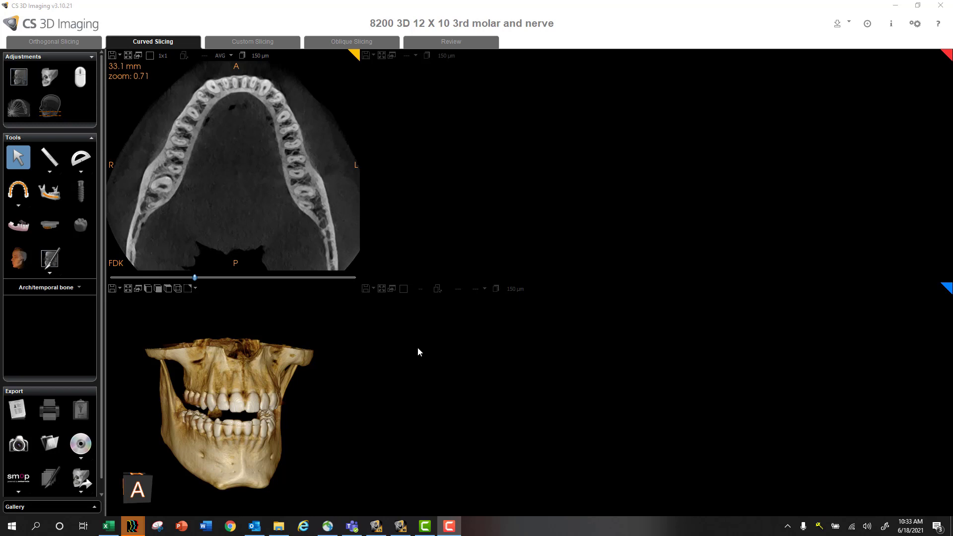
{"action": "mouse_move", "coordinate": [328, 236]}
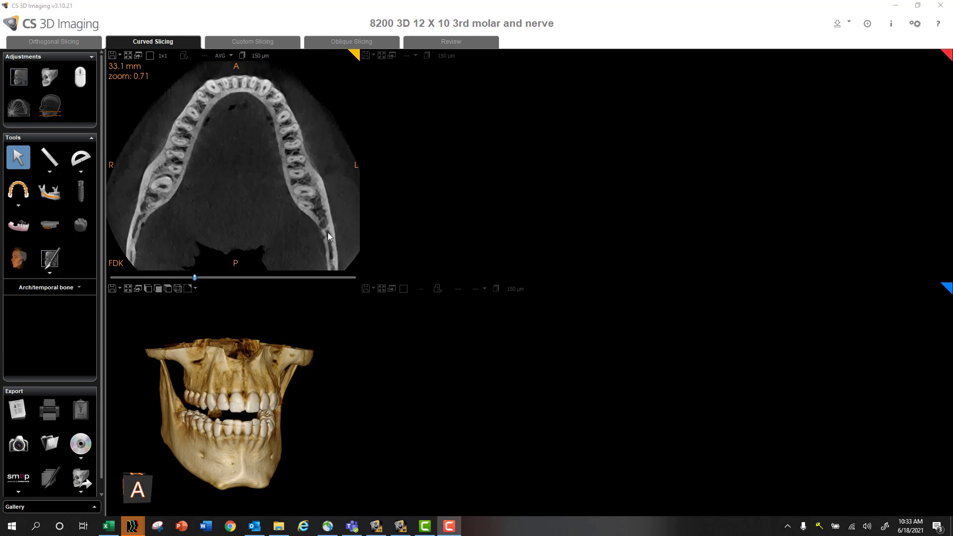
{"action": "mouse_move", "coordinate": [335, 265]}
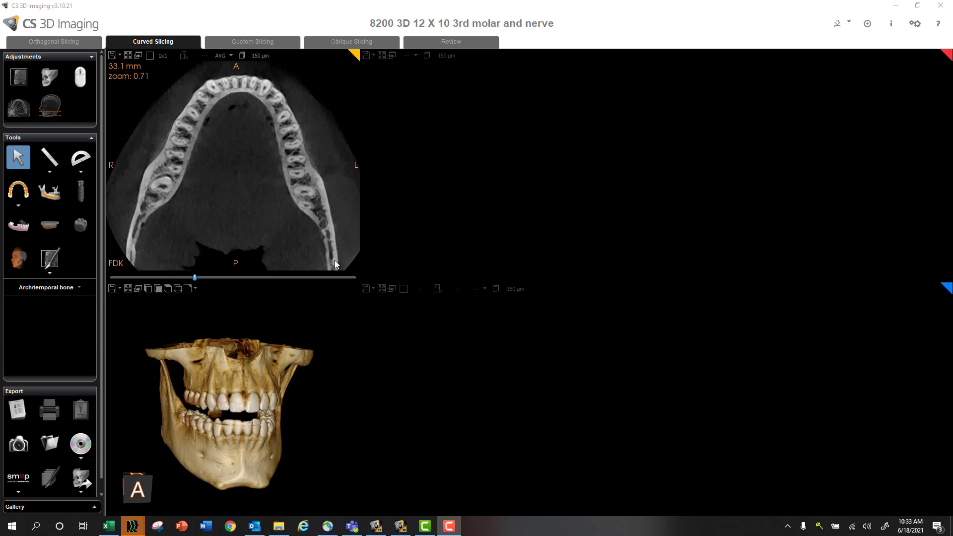
{"action": "mouse_move", "coordinate": [194, 279]}
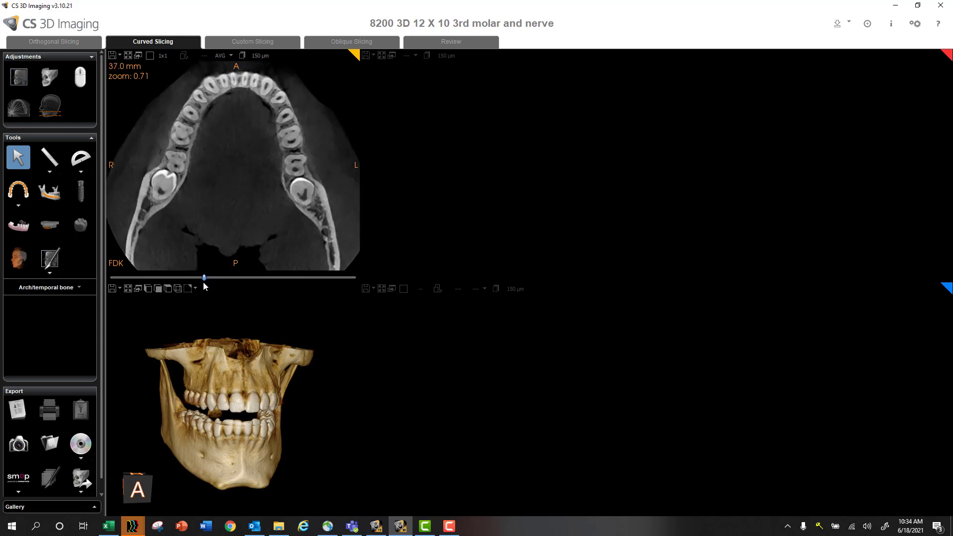
{"action": "mouse_move", "coordinate": [187, 139]}
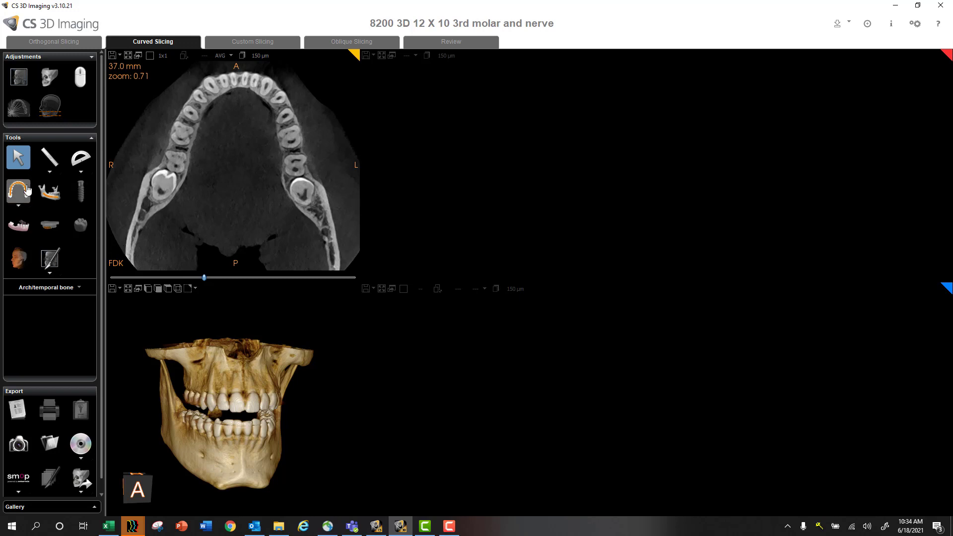
Draw a dental arch curve at the 37.0 mm slice, then confirm deleting it.
{"action": "left_click", "coordinate": [18, 191]}
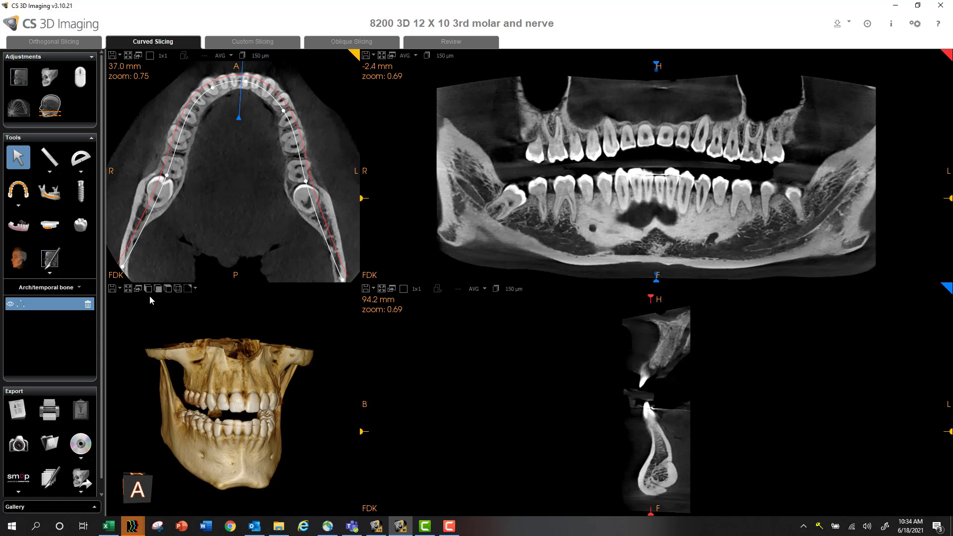
{"action": "mouse_move", "coordinate": [79, 322]}
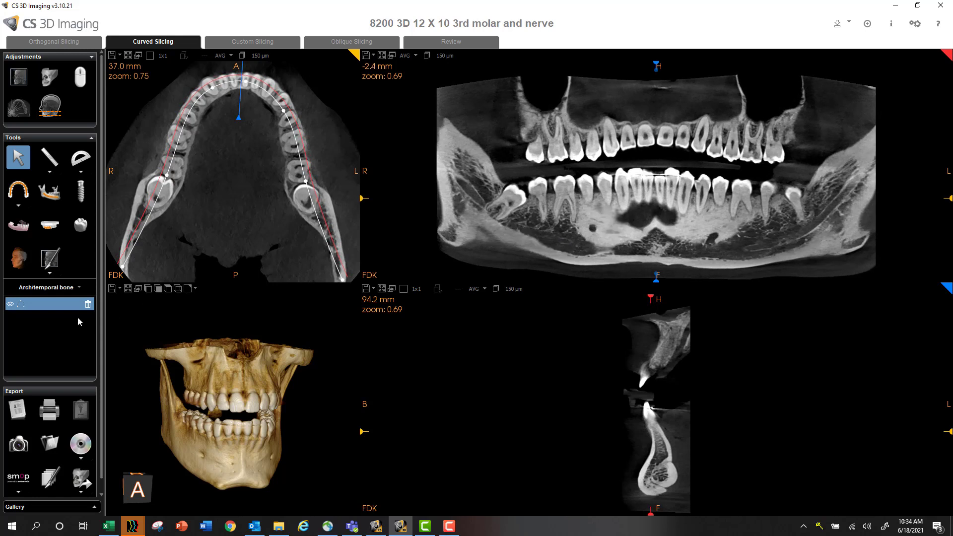
{"action": "left_click", "coordinate": [17, 192]}
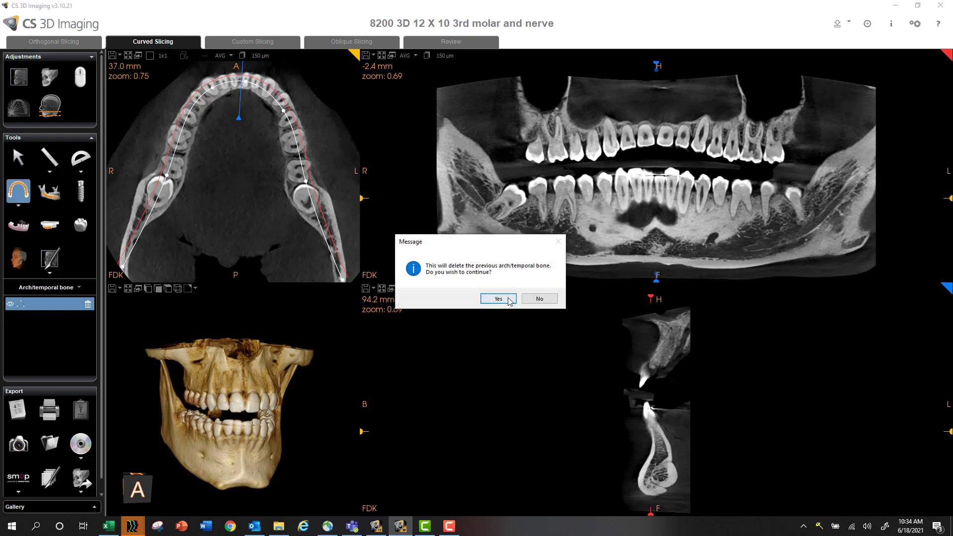
{"action": "left_click", "coordinate": [498, 299]}
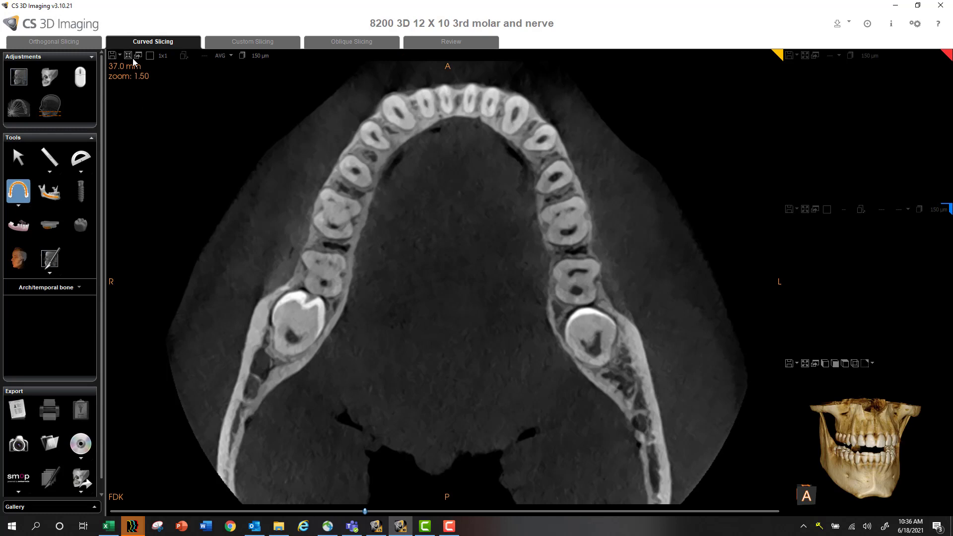
{"action": "mouse_move", "coordinate": [366, 418]}
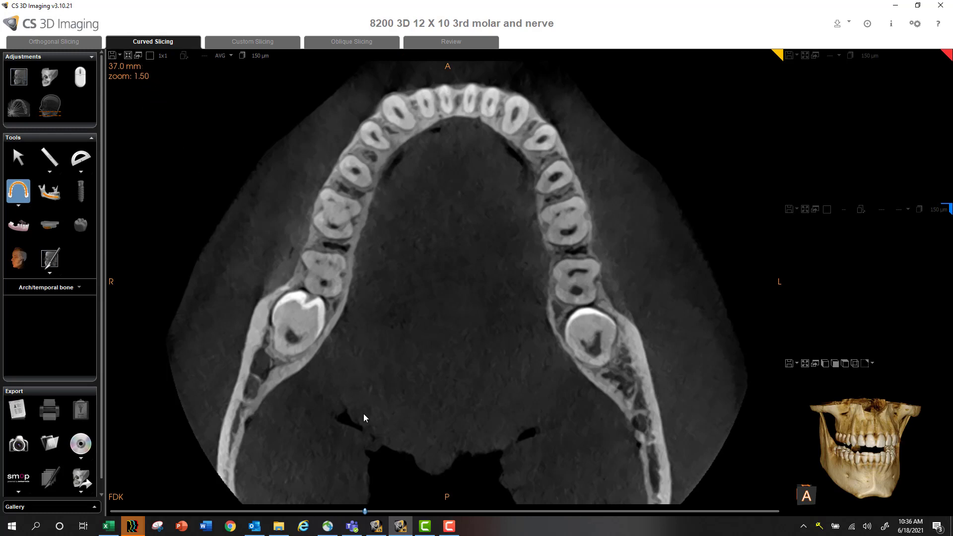
{"action": "mouse_move", "coordinate": [355, 416]}
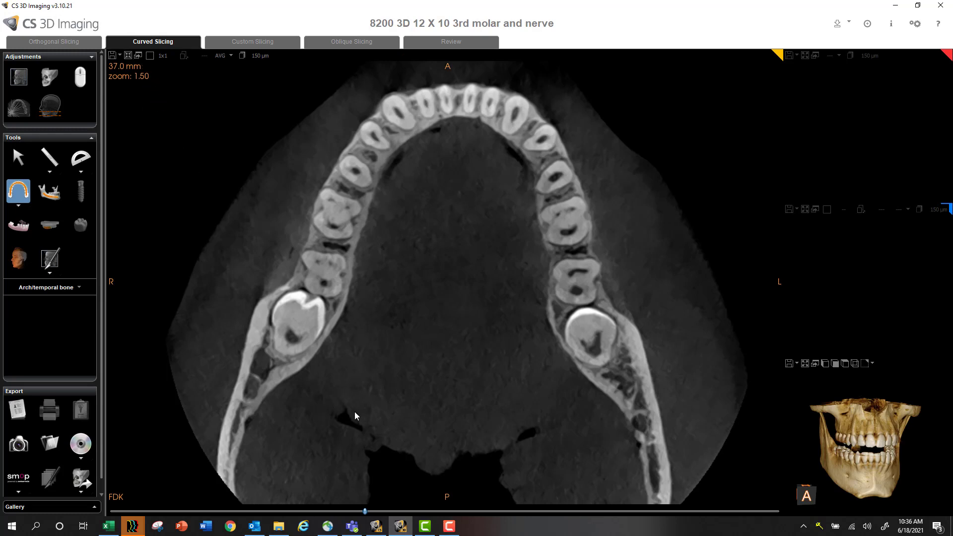
{"action": "mouse_move", "coordinate": [495, 363]}
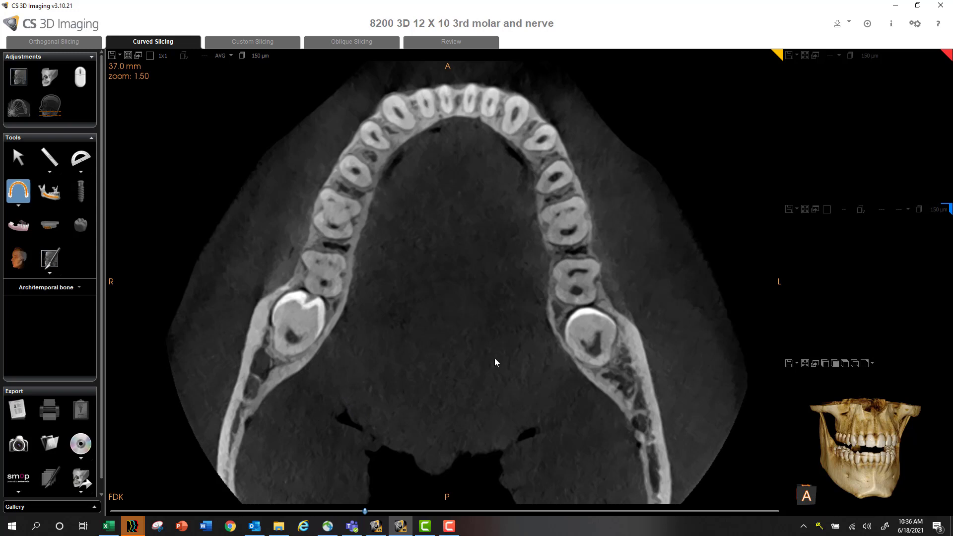
{"action": "mouse_move", "coordinate": [376, 181]}
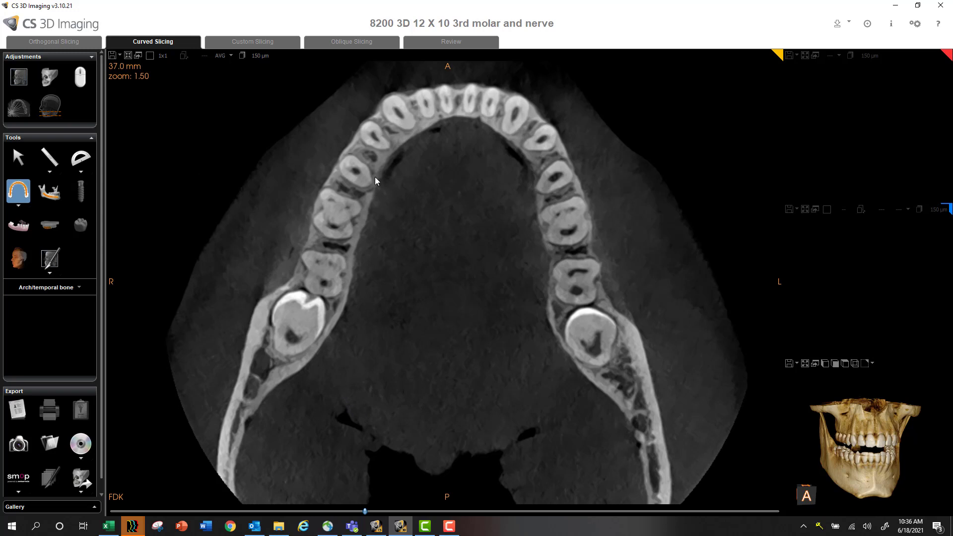
{"action": "mouse_move", "coordinate": [367, 500]}
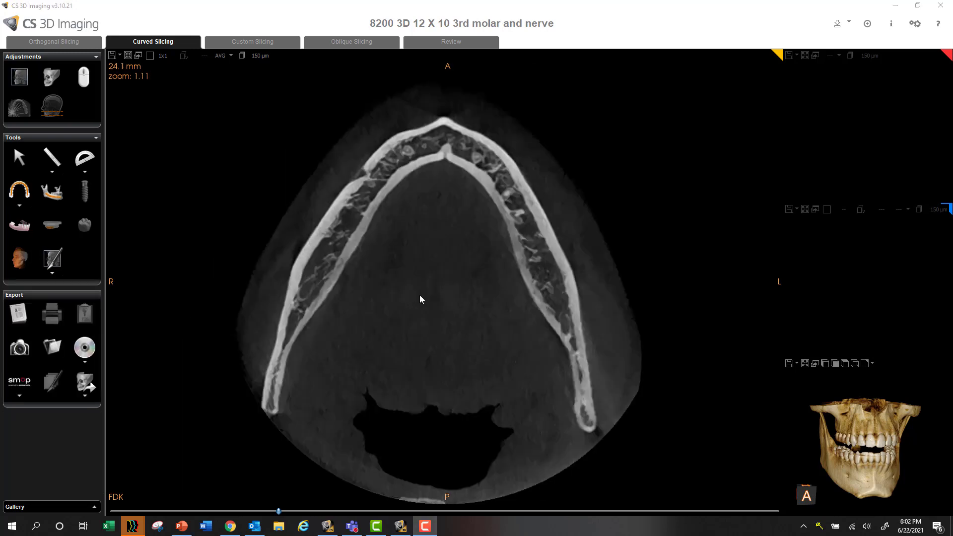
Scroll the axial view down until the slice reads 19.3 mm.
{"action": "scroll", "scroll_direction": "down", "scroll_amount": 3}
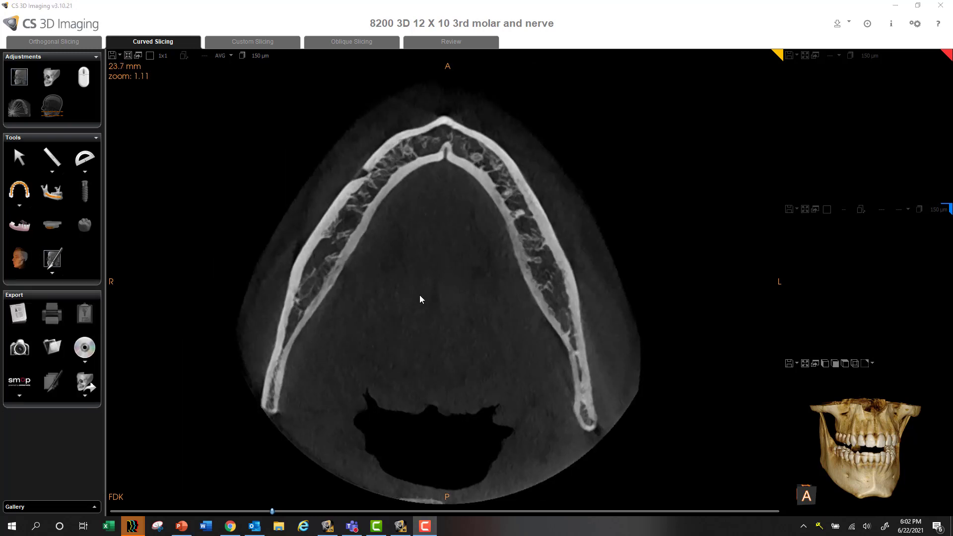
{"action": "scroll", "scroll_direction": "down", "scroll_amount": 3}
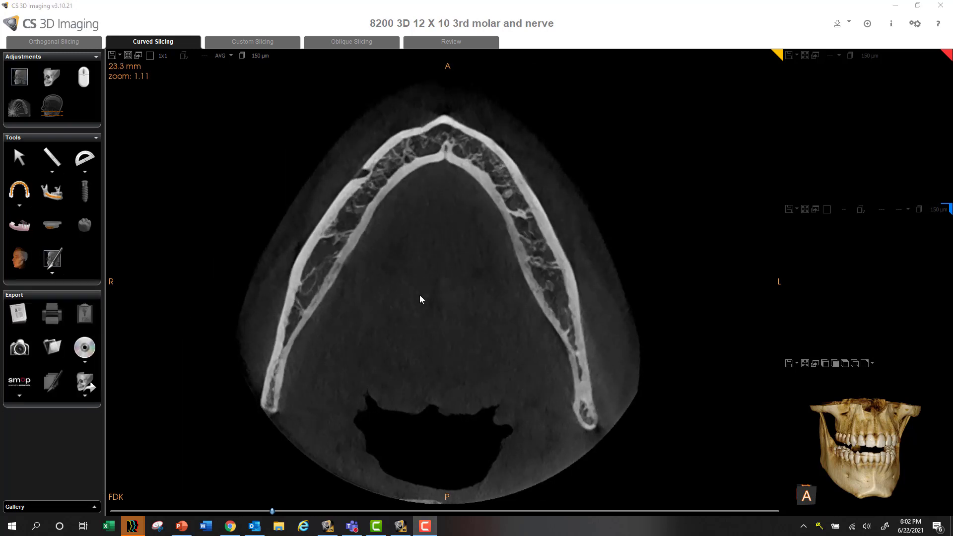
{"action": "scroll", "scroll_direction": "down", "scroll_amount": 3}
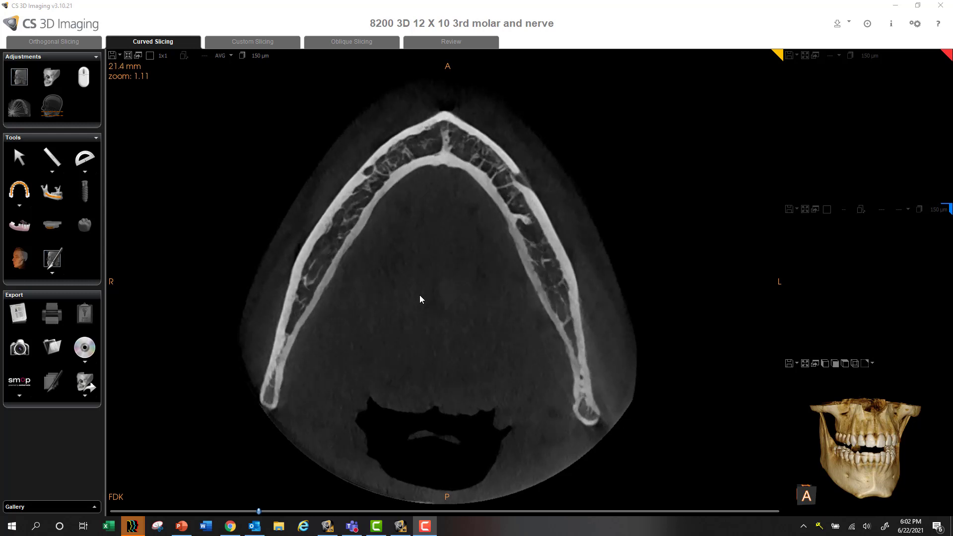
{"action": "scroll", "scroll_direction": "down", "scroll_amount": 3}
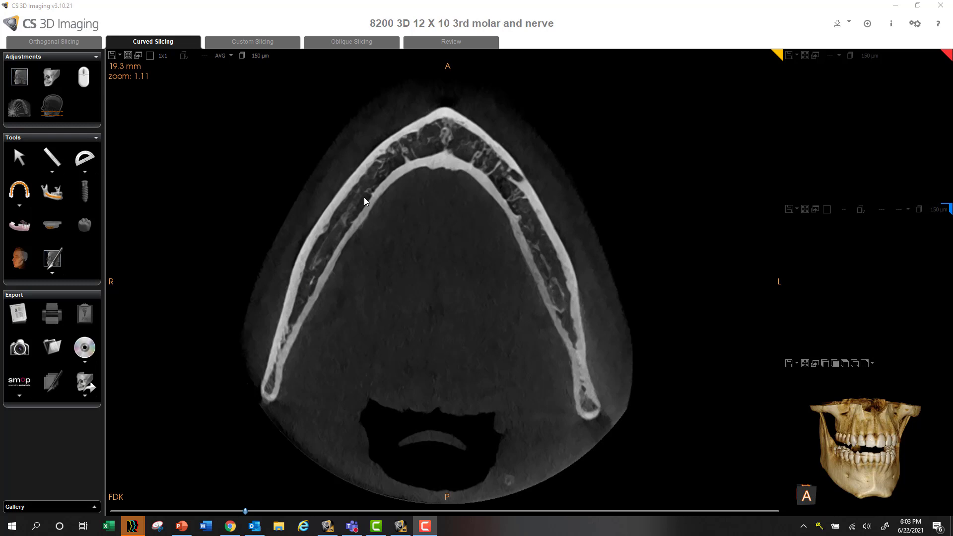
{"action": "mouse_move", "coordinate": [377, 148]}
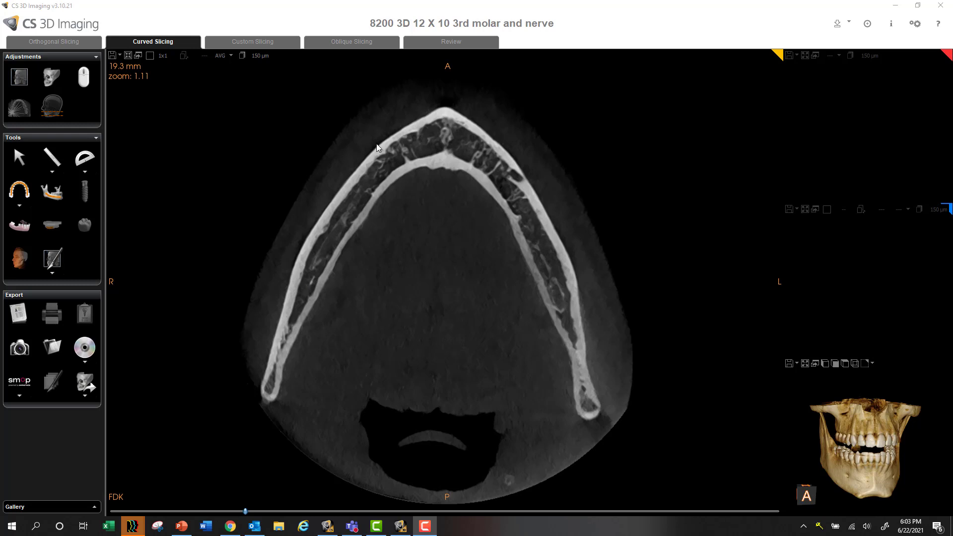
{"action": "mouse_move", "coordinate": [289, 365]}
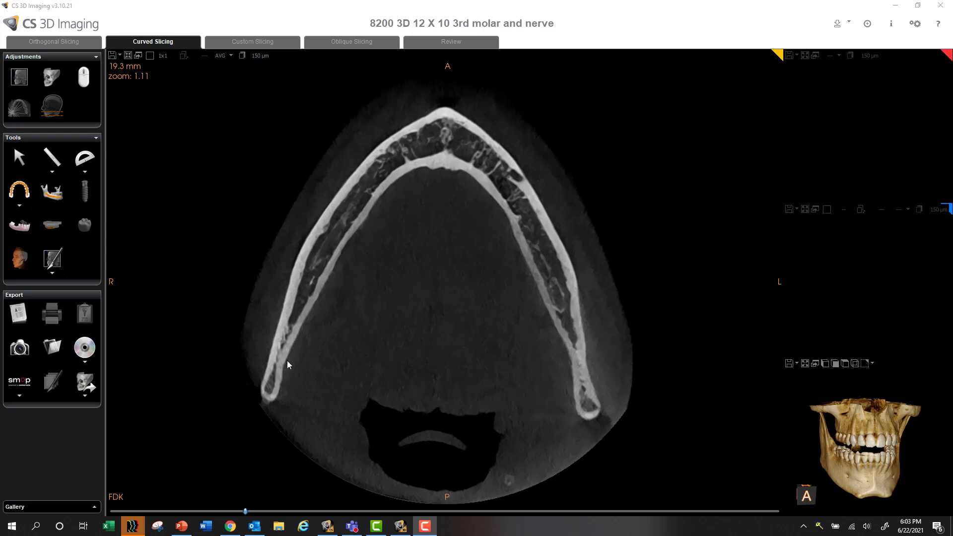
{"action": "mouse_move", "coordinate": [320, 270]}
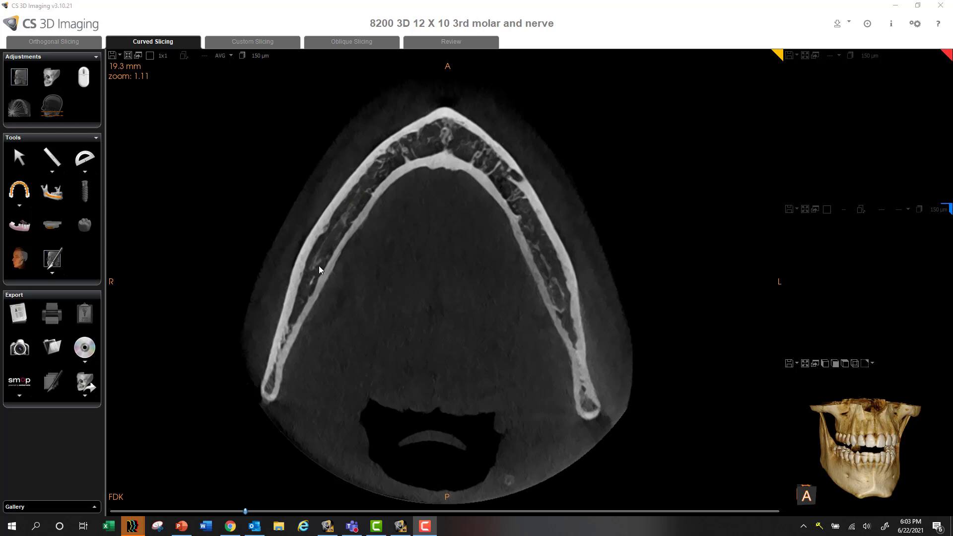
{"action": "mouse_move", "coordinate": [287, 392]}
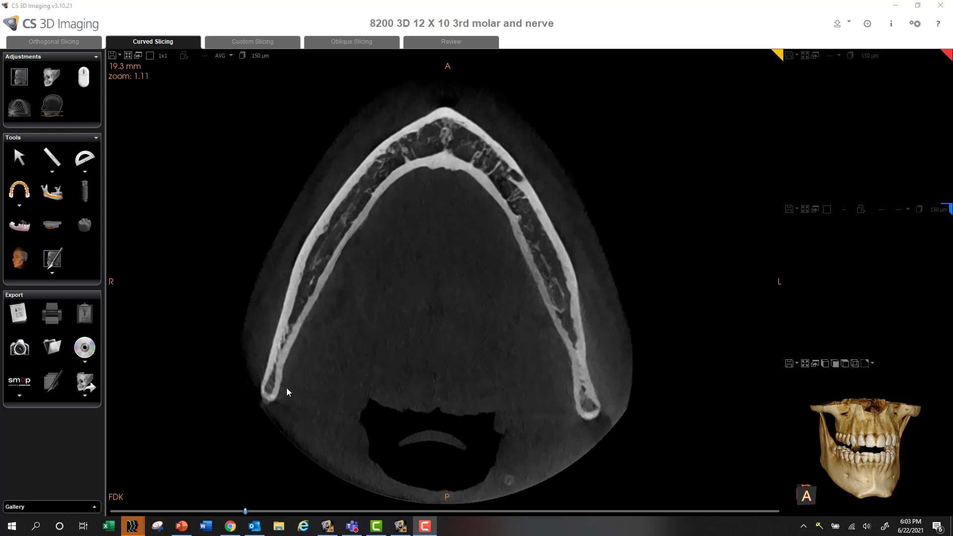
{"action": "mouse_move", "coordinate": [19, 190]}
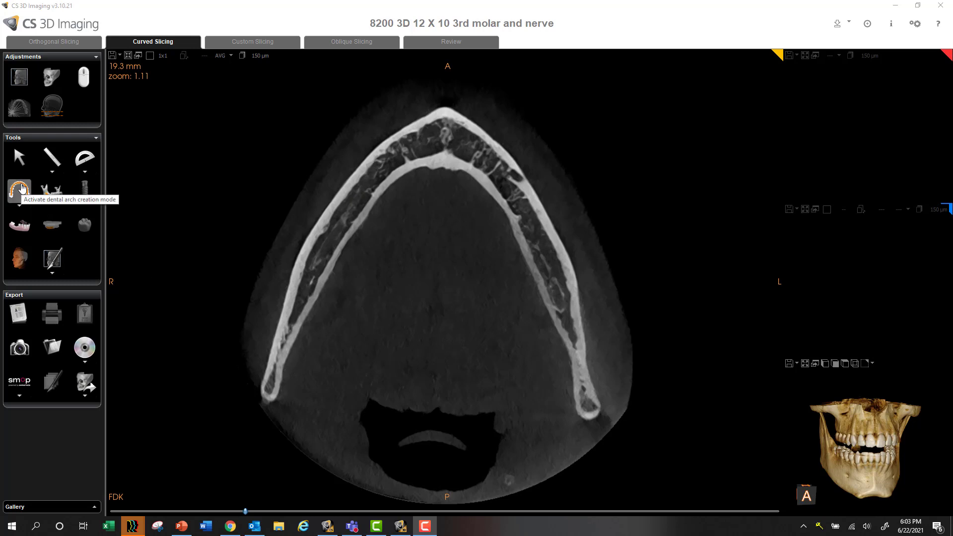
{"action": "left_click", "coordinate": [19, 190]}
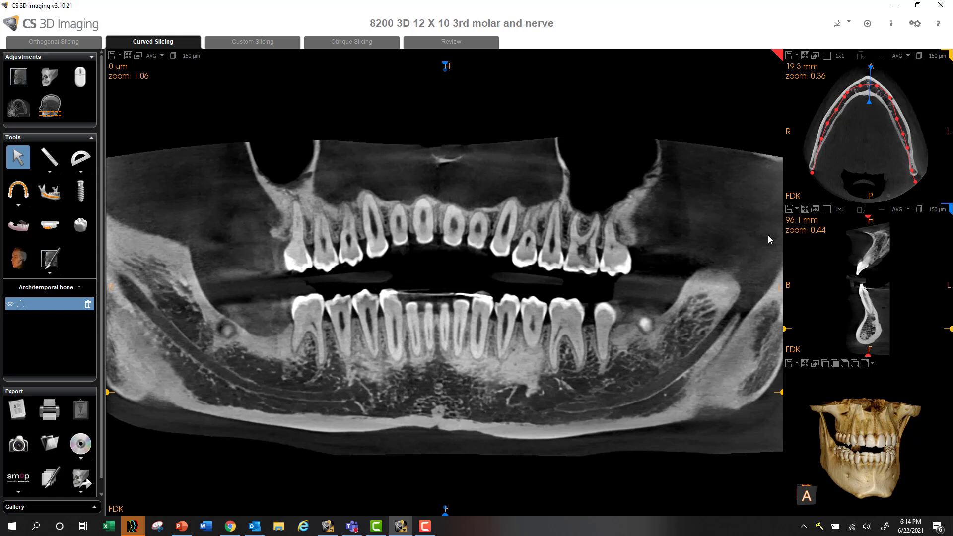
{"action": "mouse_move", "coordinate": [765, 245]}
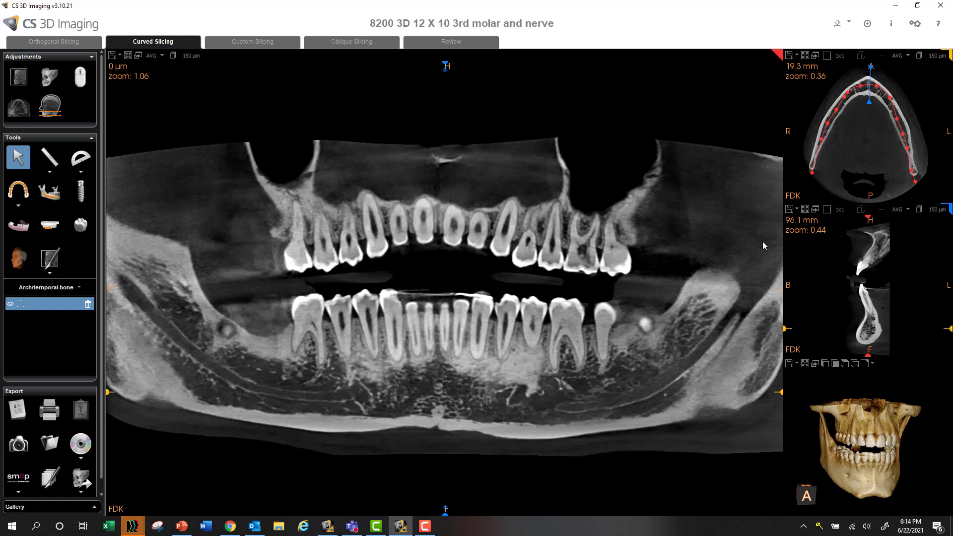
{"action": "mouse_move", "coordinate": [614, 358]}
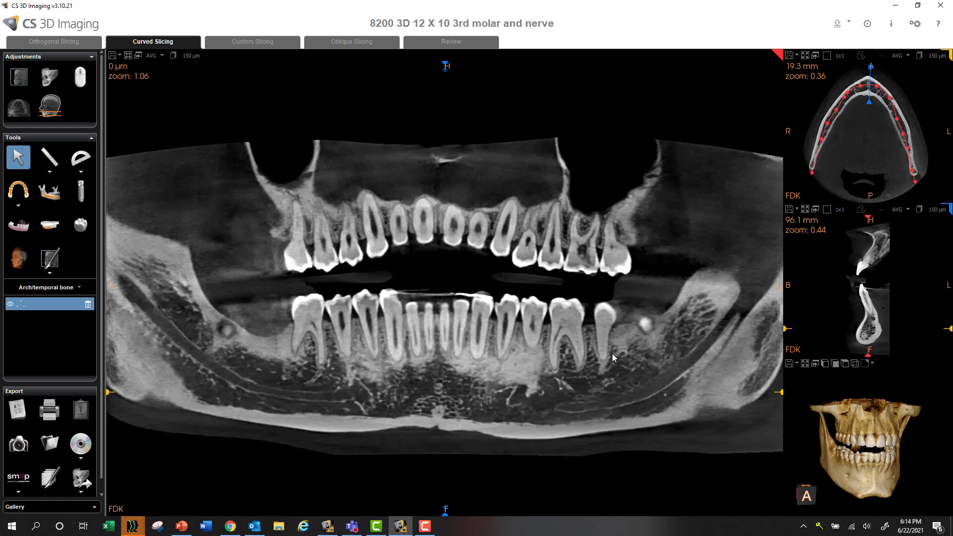
{"action": "mouse_move", "coordinate": [589, 394]}
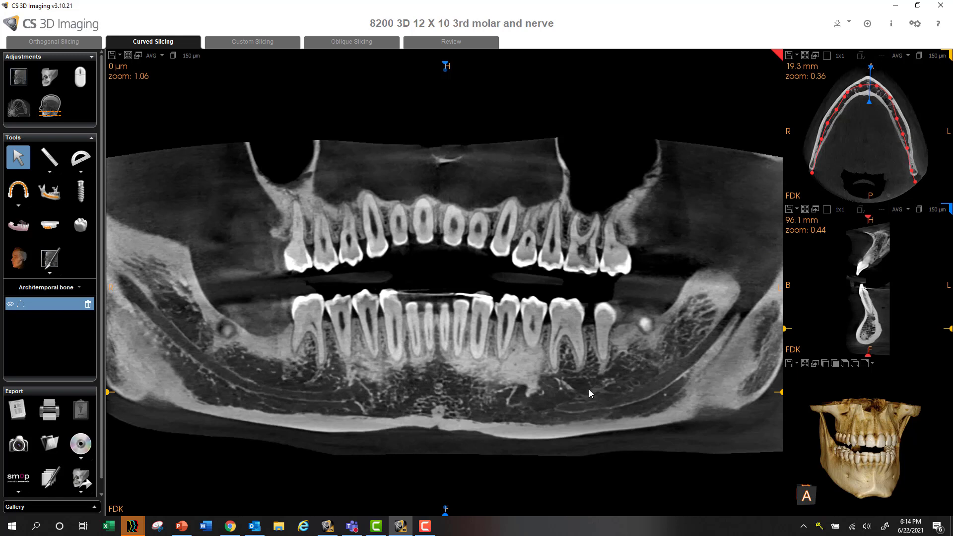
{"action": "mouse_move", "coordinate": [669, 369]}
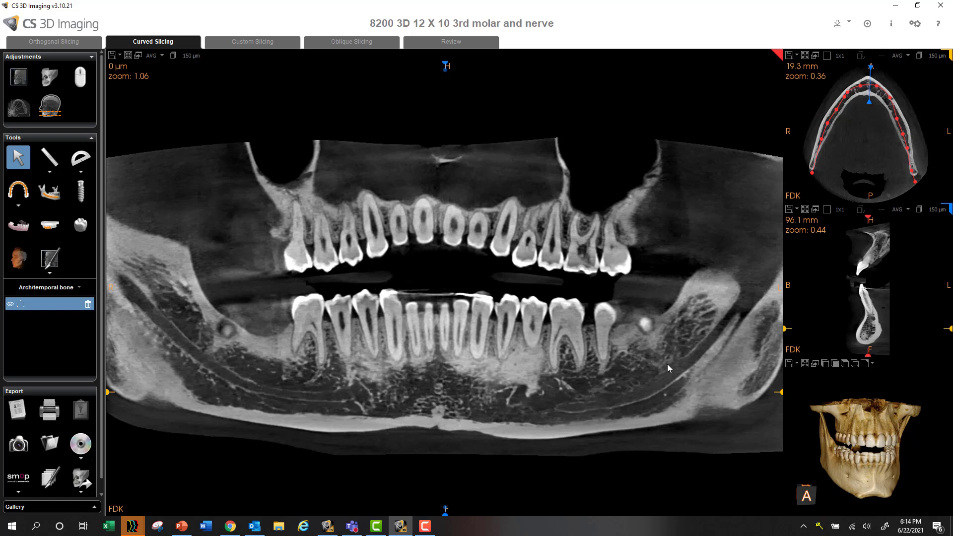